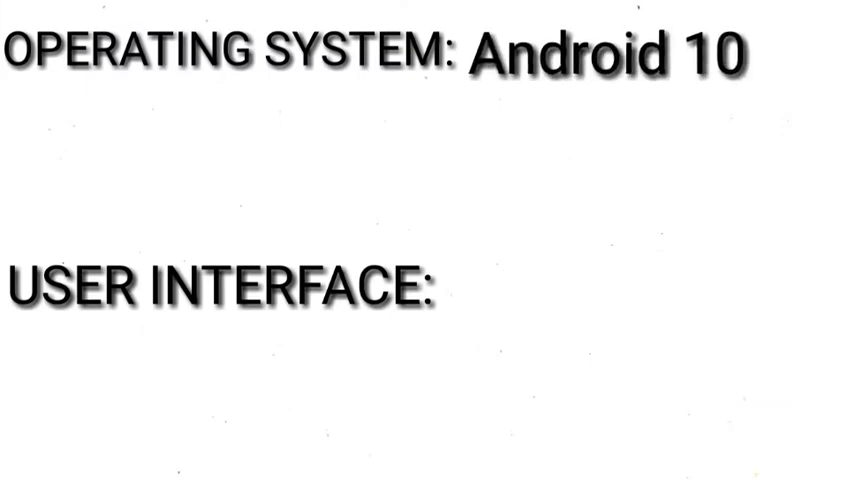
{"action": "type", "text": "color os7"}
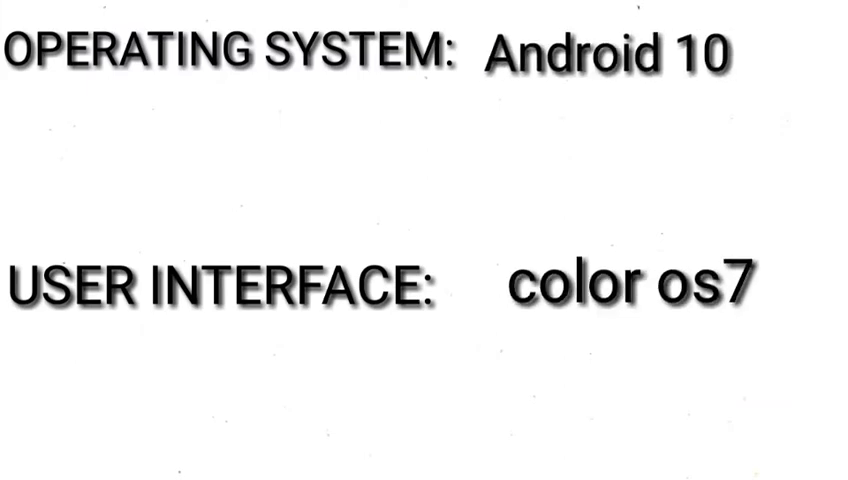